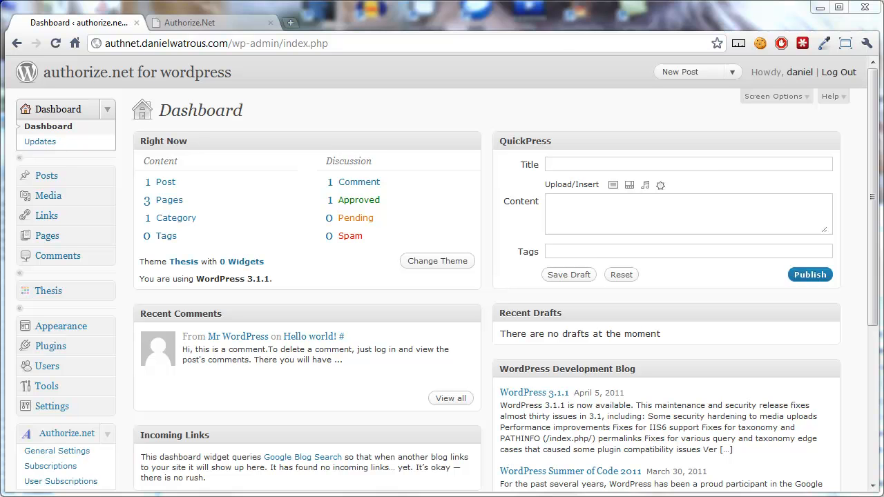
{"action": "mouse_move", "coordinate": [220, 358]}
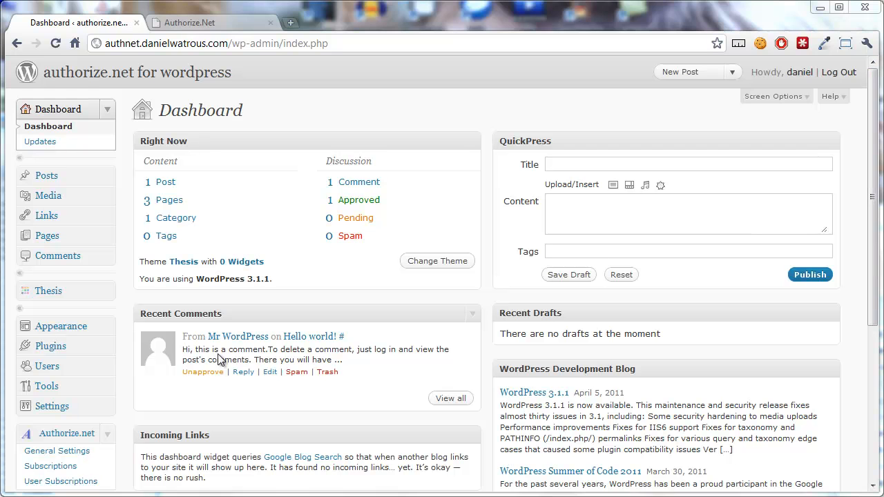
{"action": "mouse_move", "coordinate": [58, 109]}
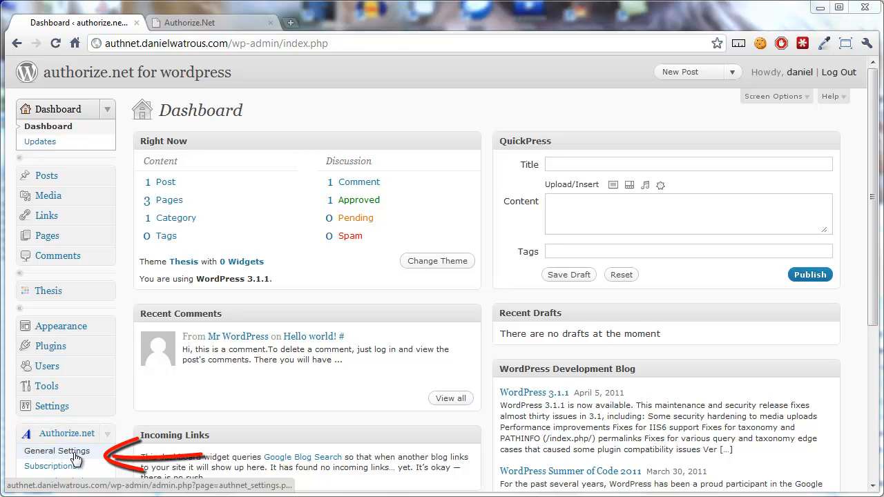
Step: Scroll Authorize.net General Settings to Donation options and copy the [authnetdonation] shortcode
{"action": "left_click", "coordinate": [57, 450]}
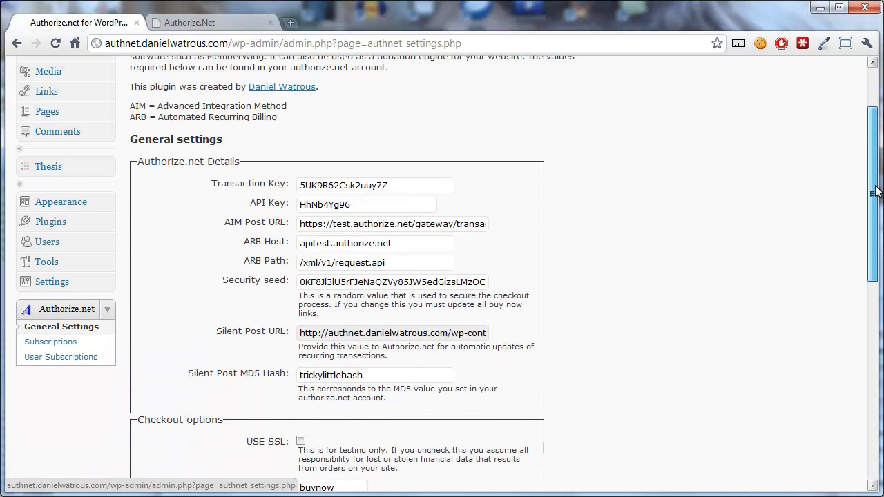
{"action": "scroll", "scroll_direction": "down", "scroll_amount": 3}
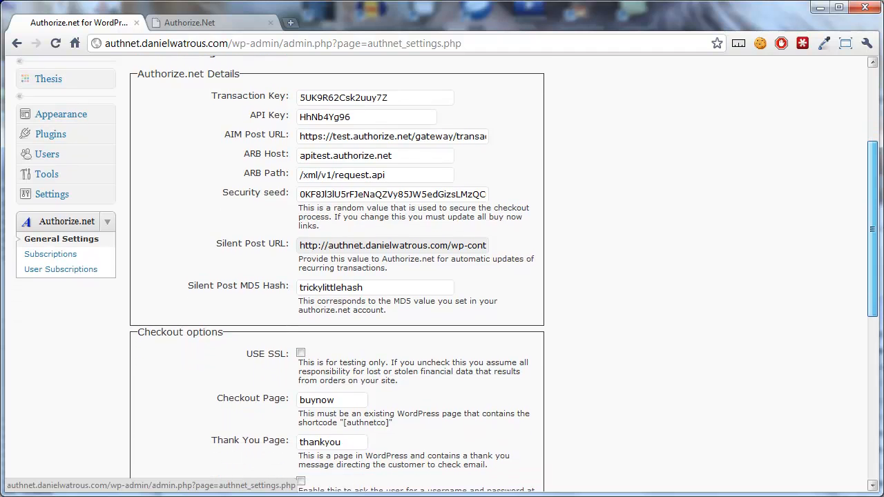
{"action": "scroll", "scroll_direction": "down", "scroll_amount": 3}
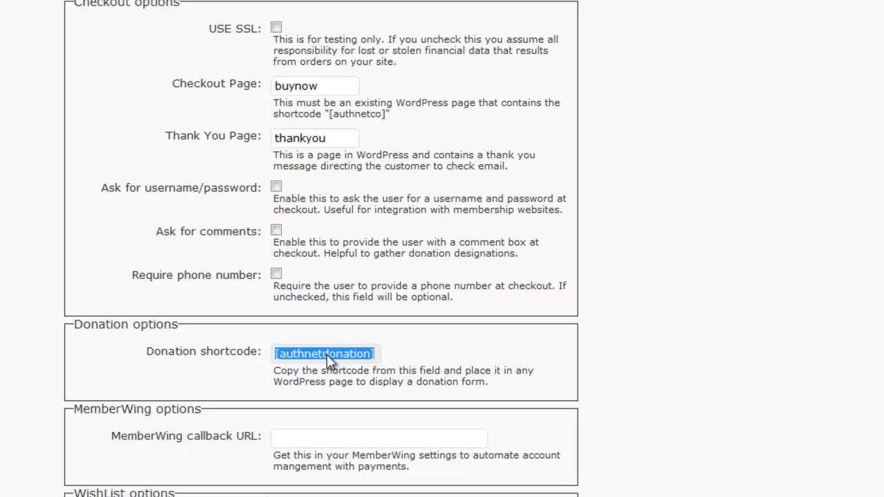
{"action": "right_click", "coordinate": [325, 353]}
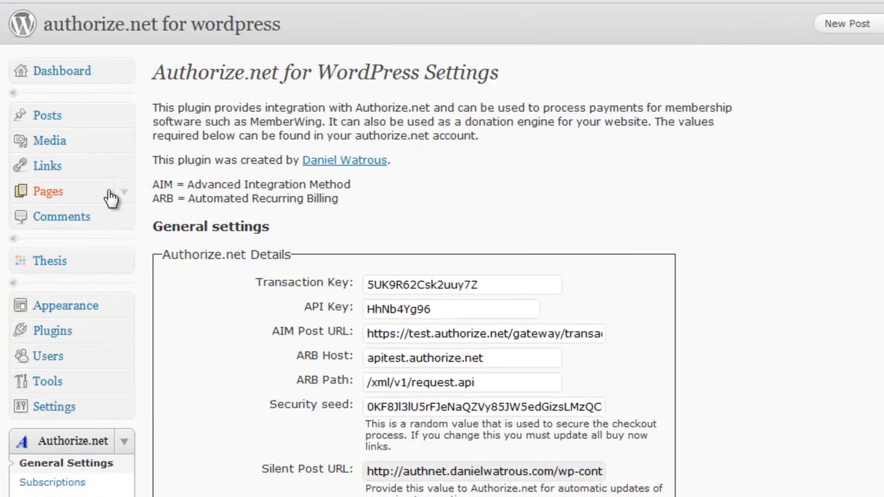
Step: Start a new page from the Pages menu, to be titled Donation
{"action": "left_click", "coordinate": [47, 191]}
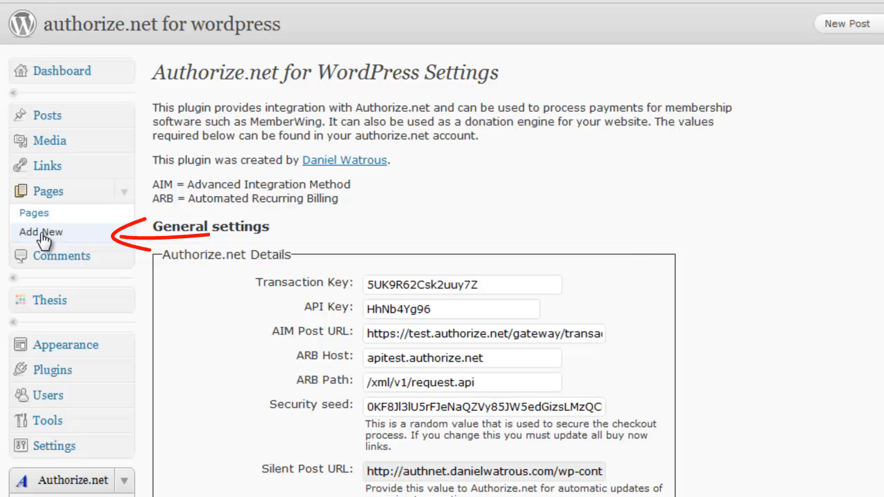
{"action": "left_click", "coordinate": [40, 232]}
{"action": "type", "text": "Thanks for your d"}
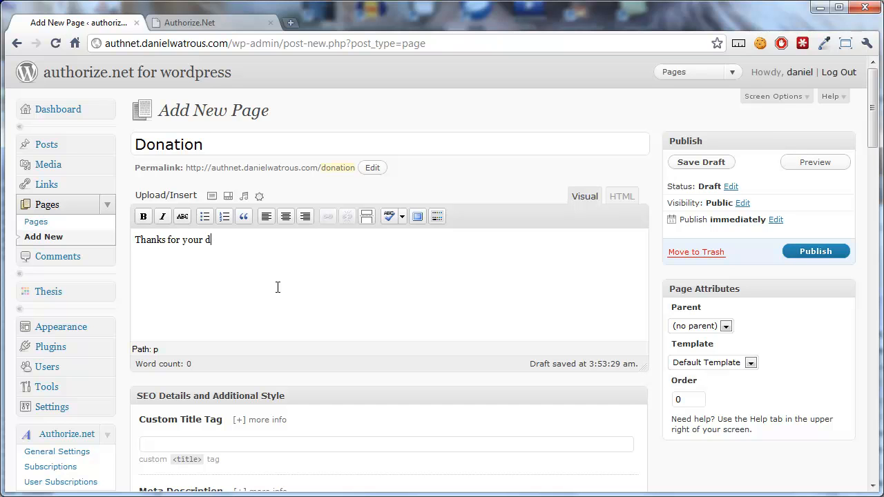
Step: Complete 'Thanks for your donation' and paste the [authnetdonation] shortcode below it
{"action": "type", "text": "onation"}
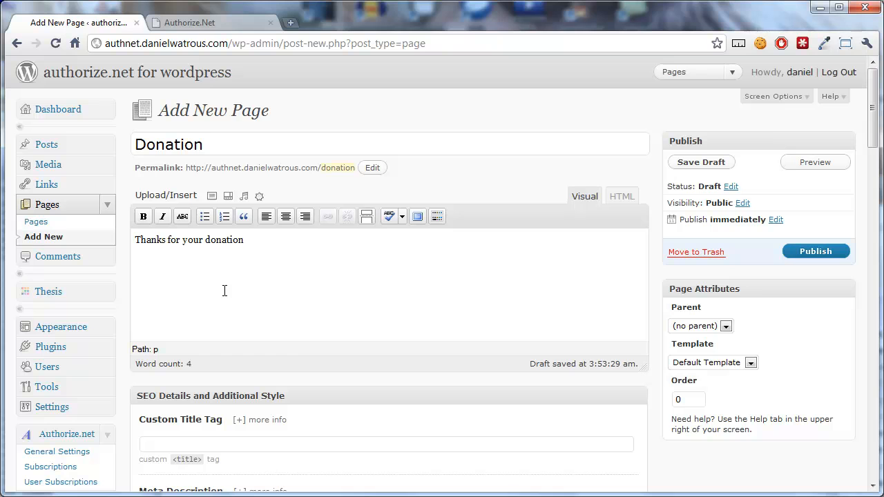
{"action": "right_click", "coordinate": [225, 290]}
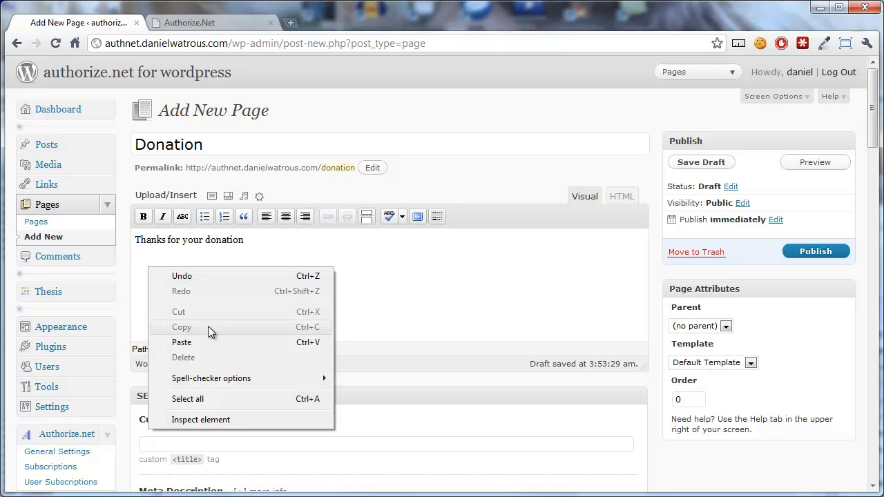
{"action": "type", "text": "[authnetdonation]"}
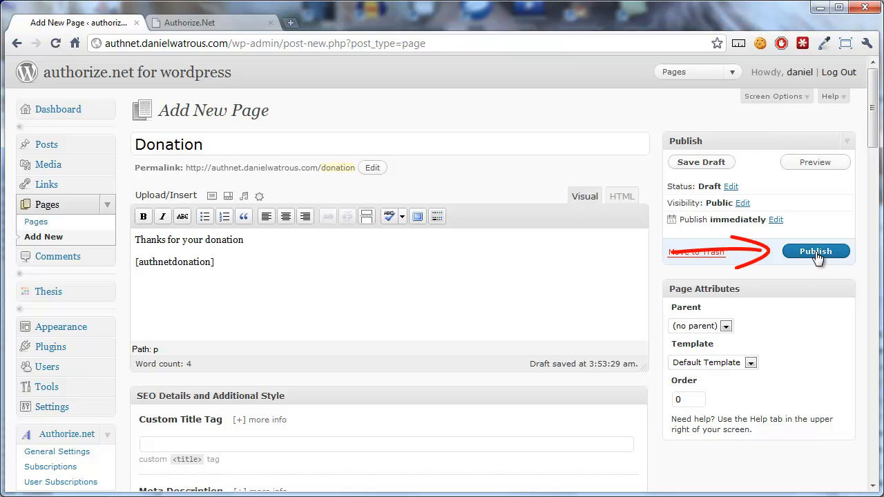
Step: Publish the Donation page and view it live with its donation form
{"action": "left_click", "coordinate": [815, 250]}
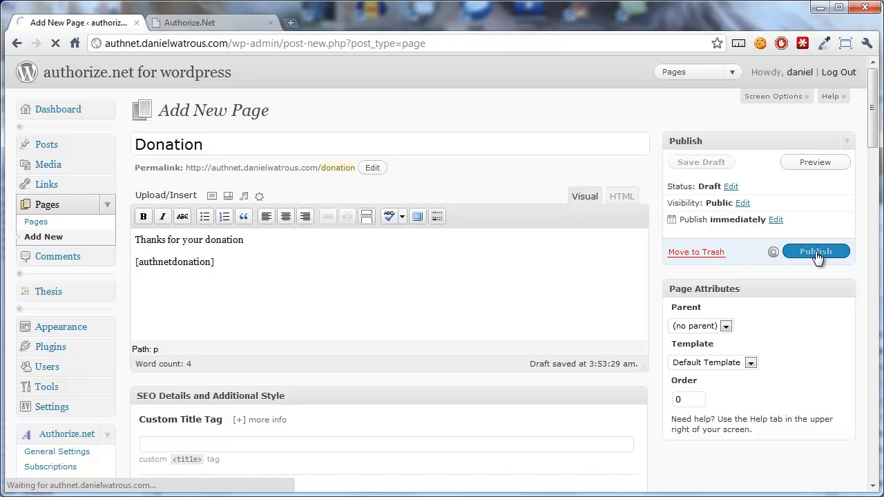
{"action": "left_click", "coordinate": [815, 251]}
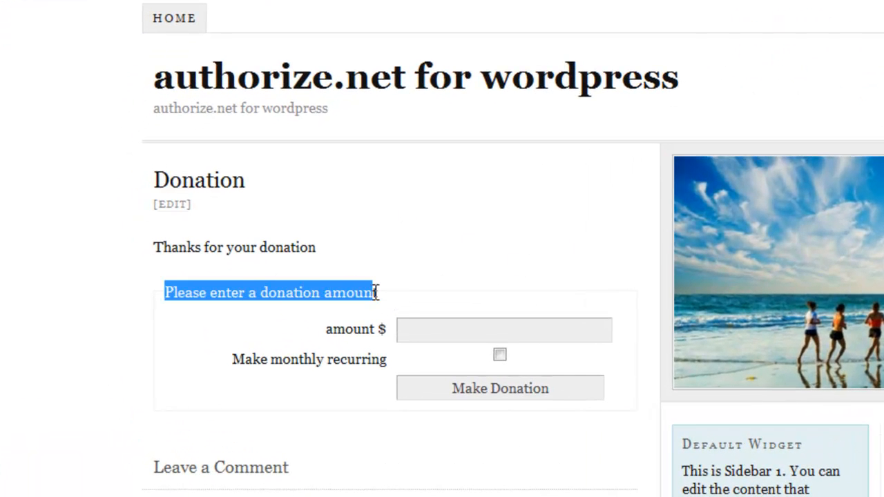
{"action": "mouse_move", "coordinate": [290, 319]}
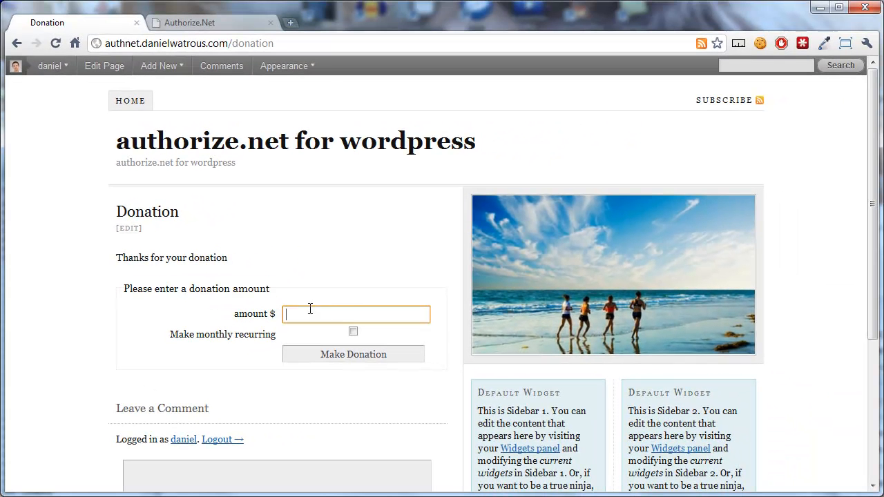
Step: Submit a $25 monthly recurring donation through the form to reach checkout
{"action": "type", "text": "2"}
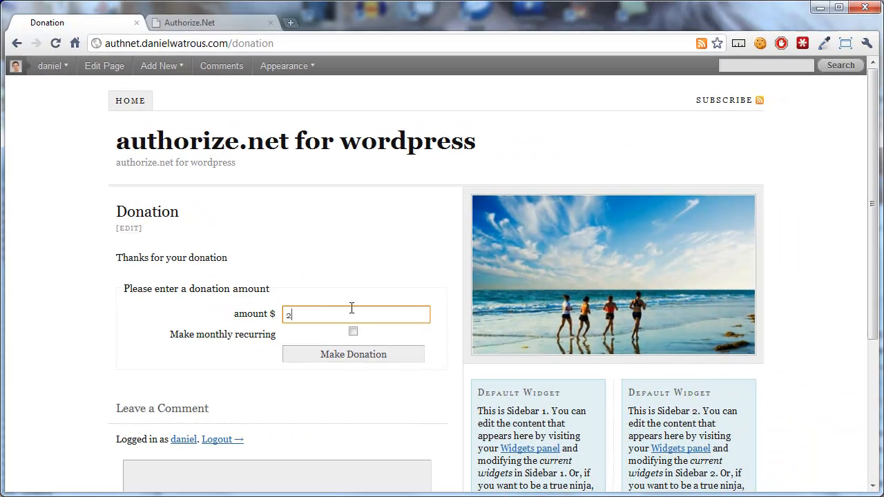
{"action": "type", "text": "5"}
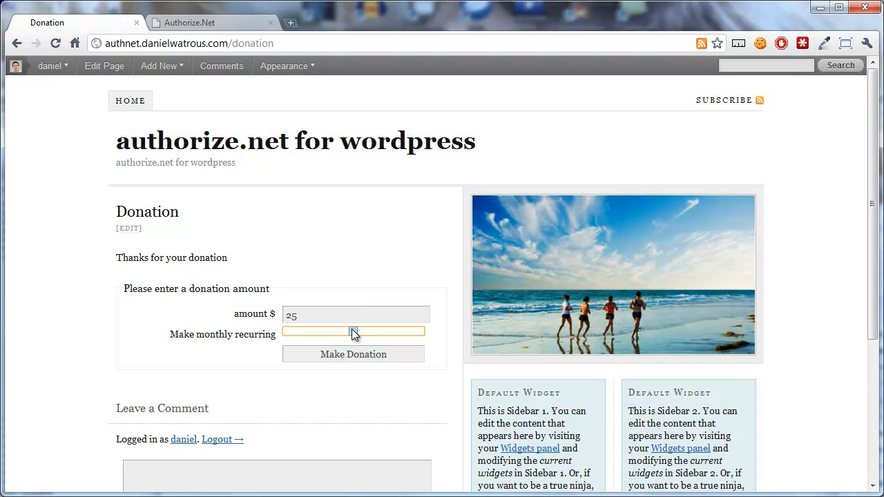
{"action": "left_click", "coordinate": [353, 331]}
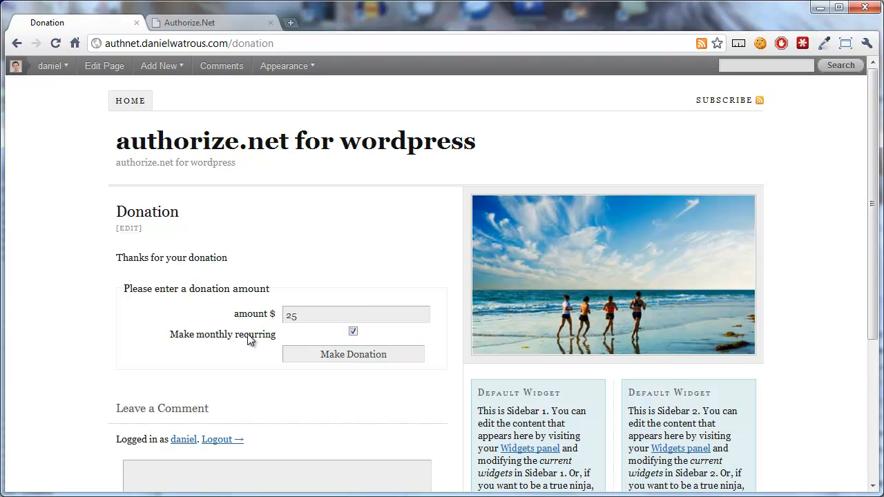
{"action": "left_click", "coordinate": [353, 353]}
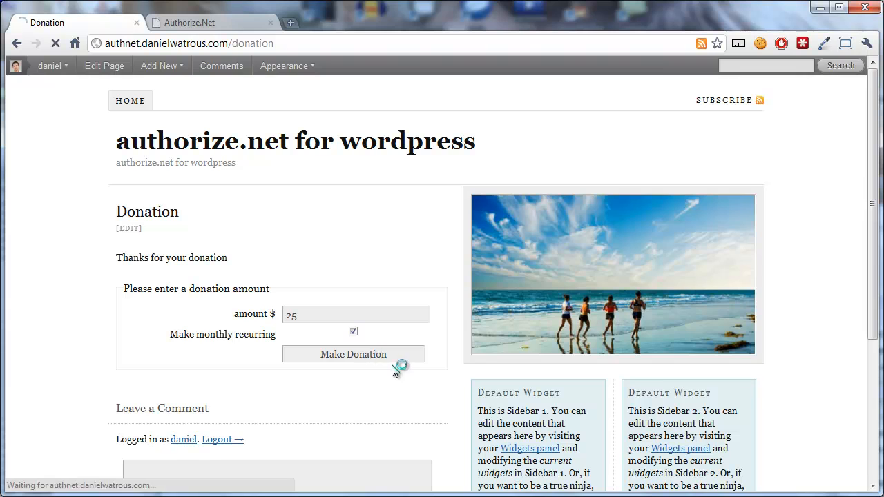
{"action": "left_click", "coordinate": [353, 353]}
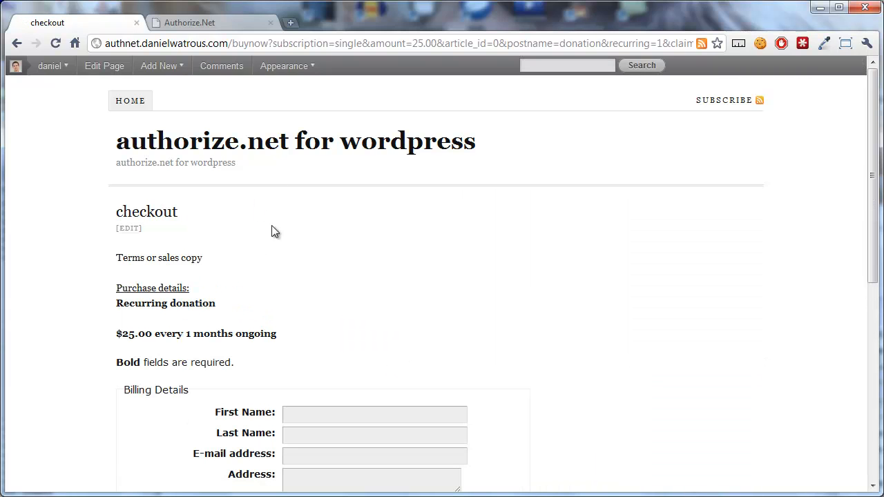
{"action": "scroll", "scroll_direction": "down", "scroll_amount": 3}
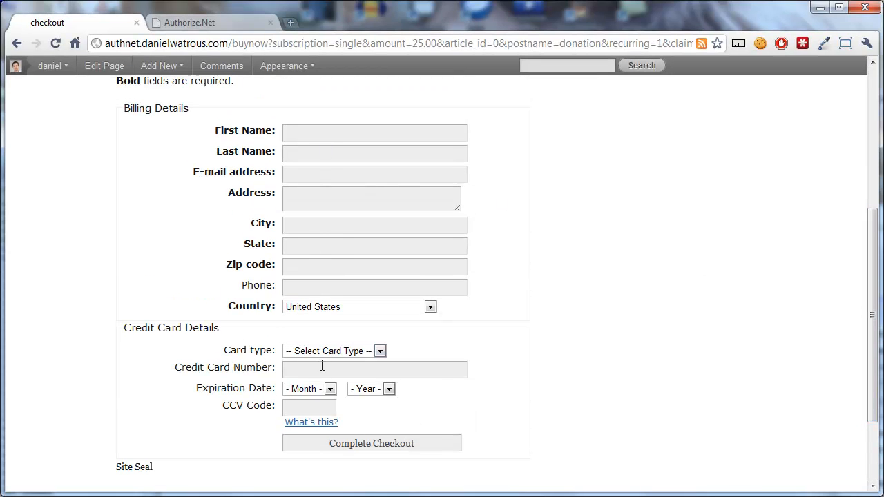
{"action": "mouse_move", "coordinate": [425, 453]}
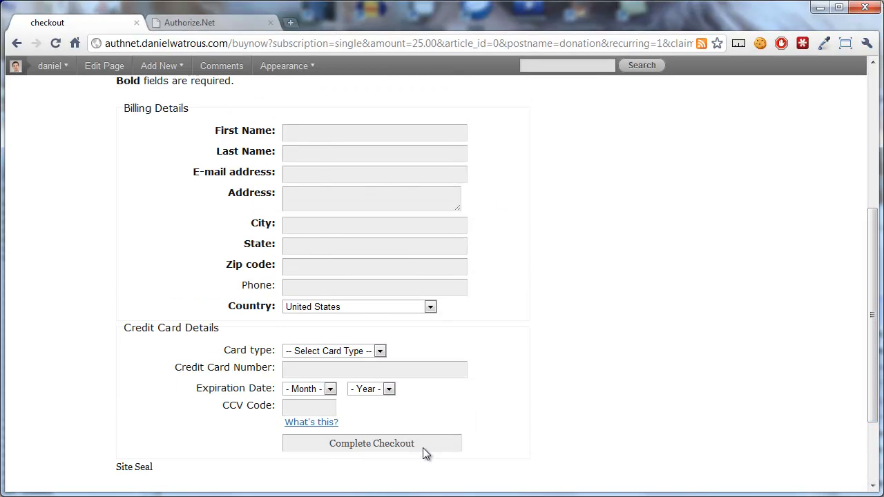
{"action": "left_click", "coordinate": [372, 443]}
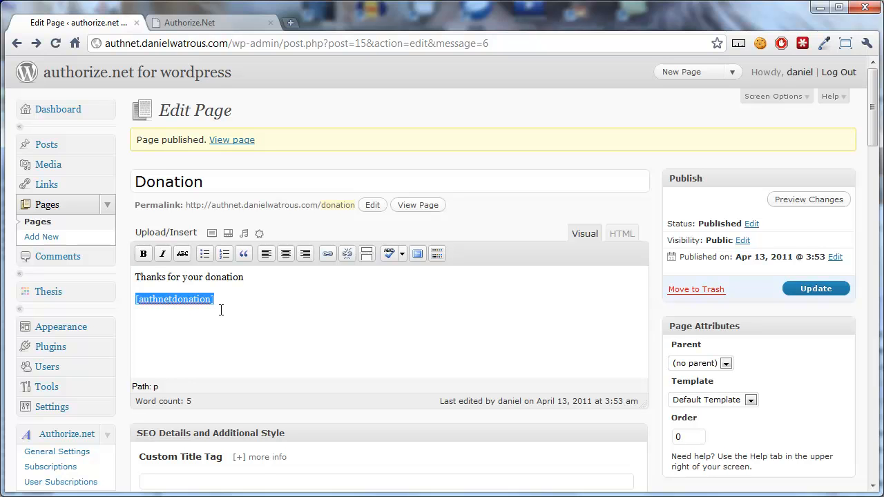
{"action": "mouse_move", "coordinate": [126, 408]}
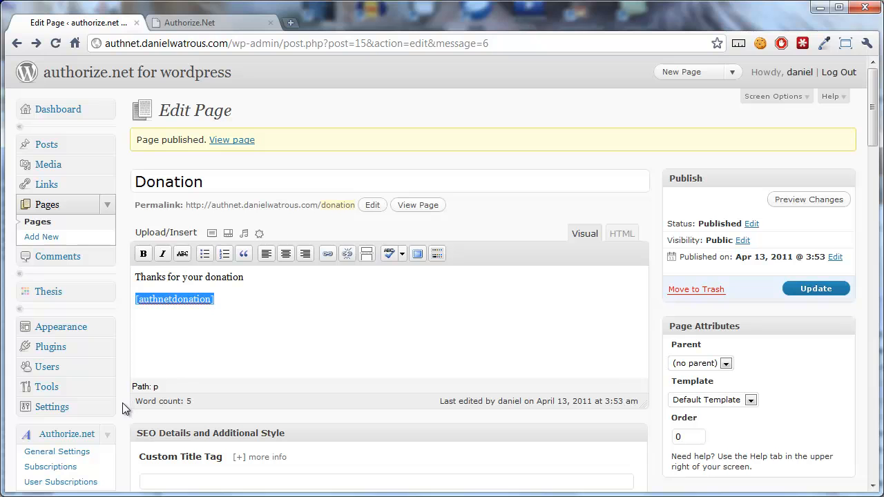
{"action": "mouse_move", "coordinate": [683, 459]}
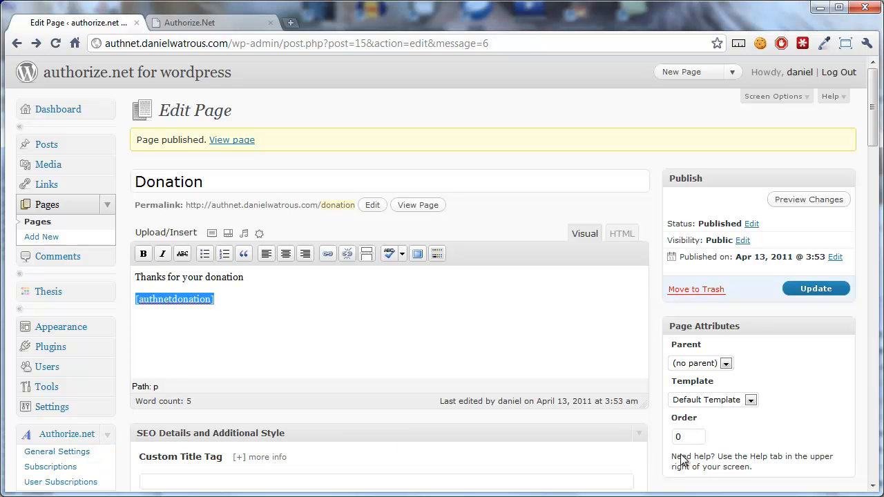